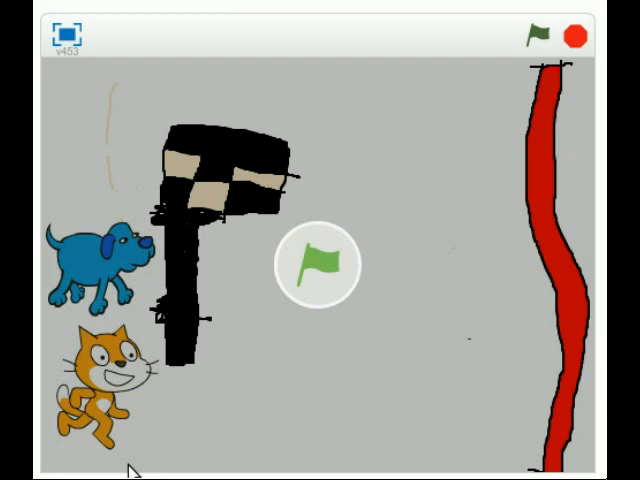
{"action": "mouse_move", "coordinate": [317, 407]}
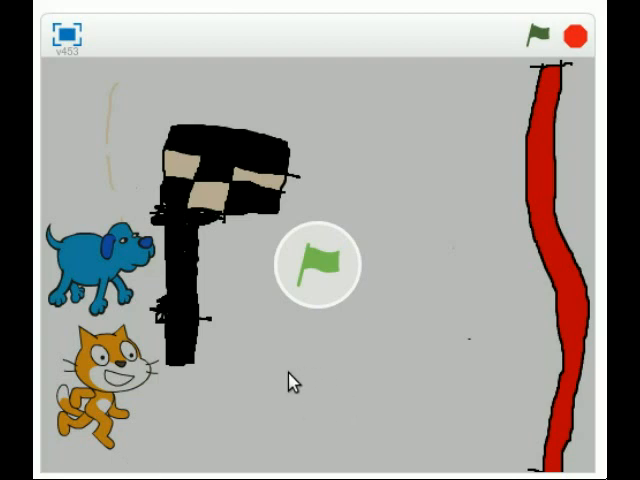
{"action": "mouse_move", "coordinate": [167, 390]}
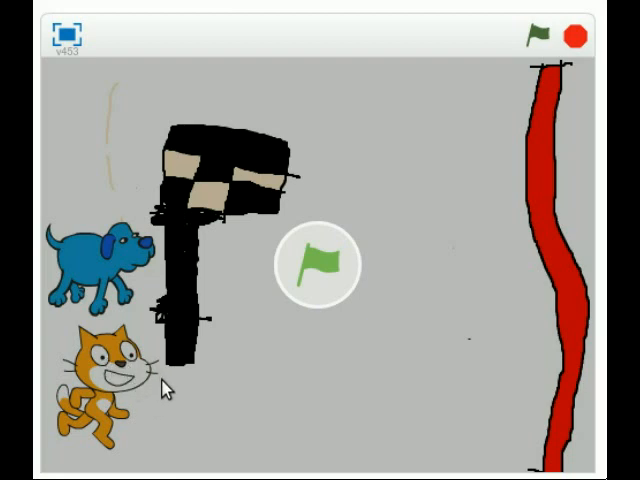
{"action": "mouse_move", "coordinate": [168, 323]}
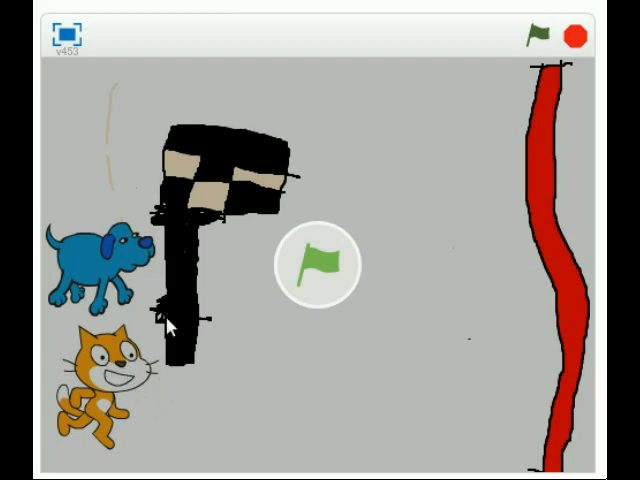
{"action": "mouse_move", "coordinate": [512, 113]}
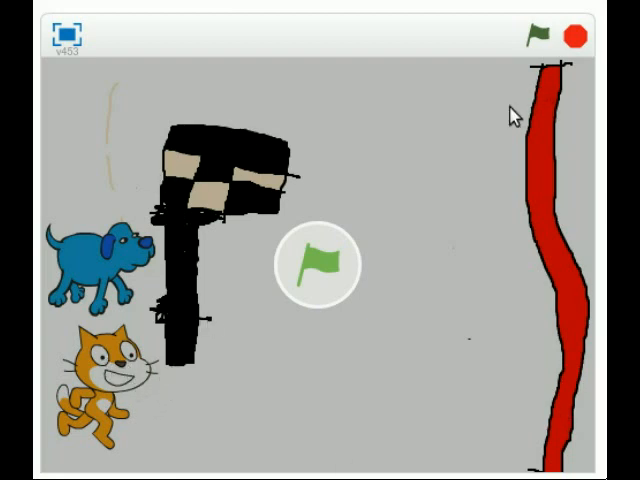
{"action": "mouse_move", "coordinate": [157, 422]}
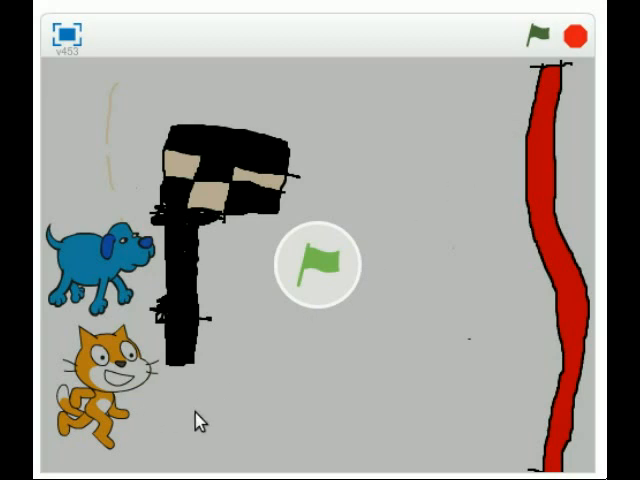
{"action": "mouse_move", "coordinate": [330, 338]}
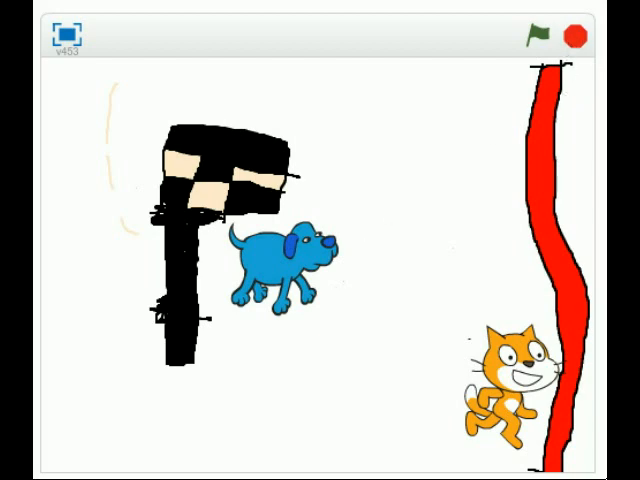
Step: Run the cat-versus-dog race with the green flag until the cat crosses the red finish line first
{"action": "left_click", "coordinate": [535, 37]}
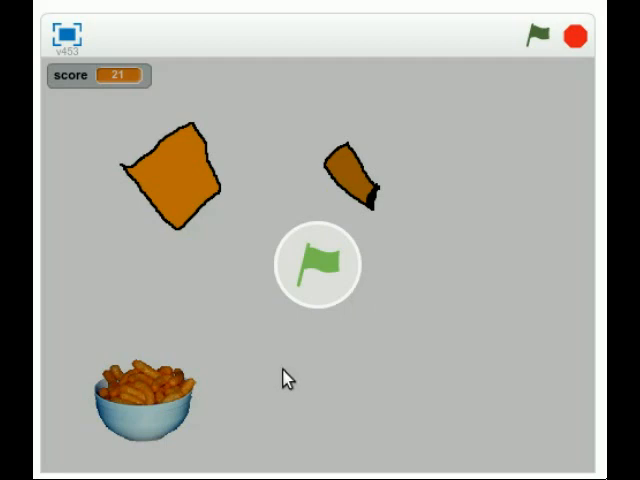
{"action": "mouse_move", "coordinate": [192, 434]}
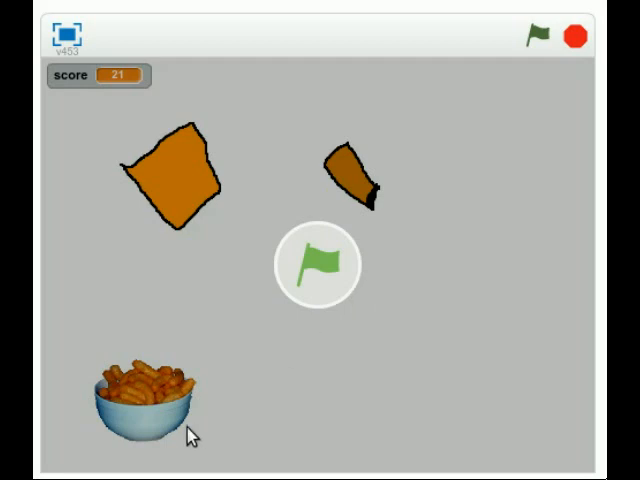